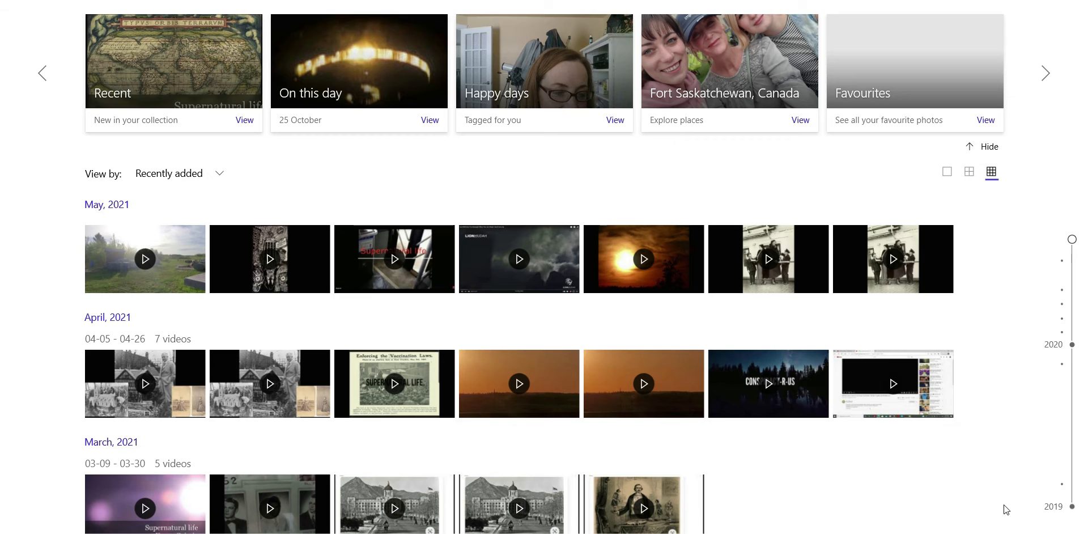
scroll(down, 3)
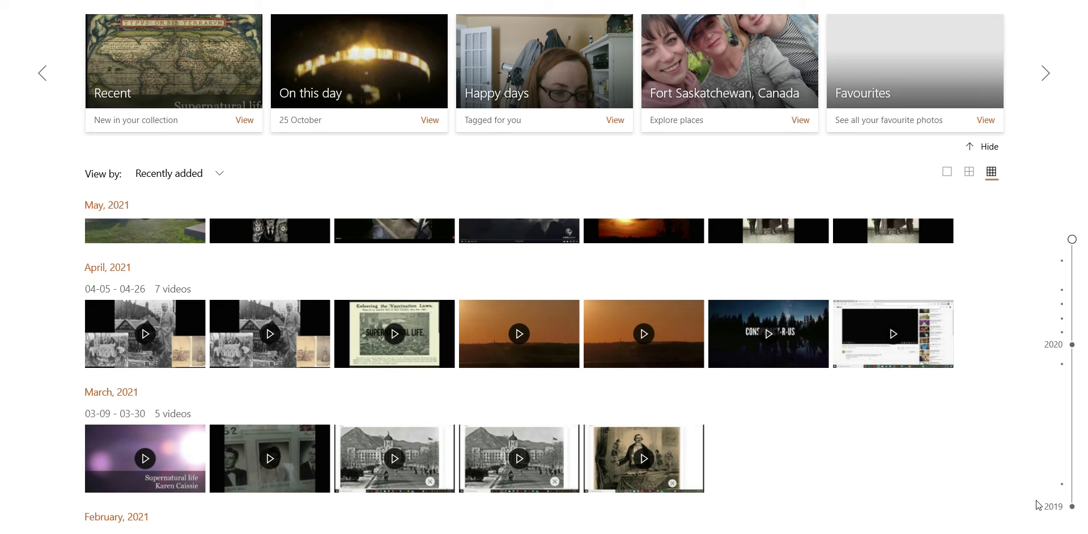
scroll(down, 3)
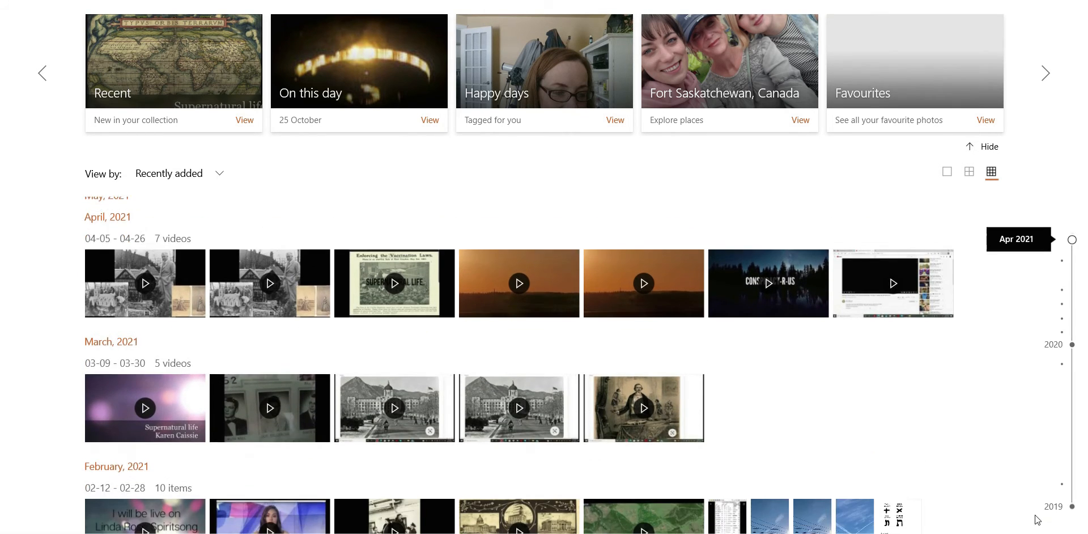
scroll(down, 3)
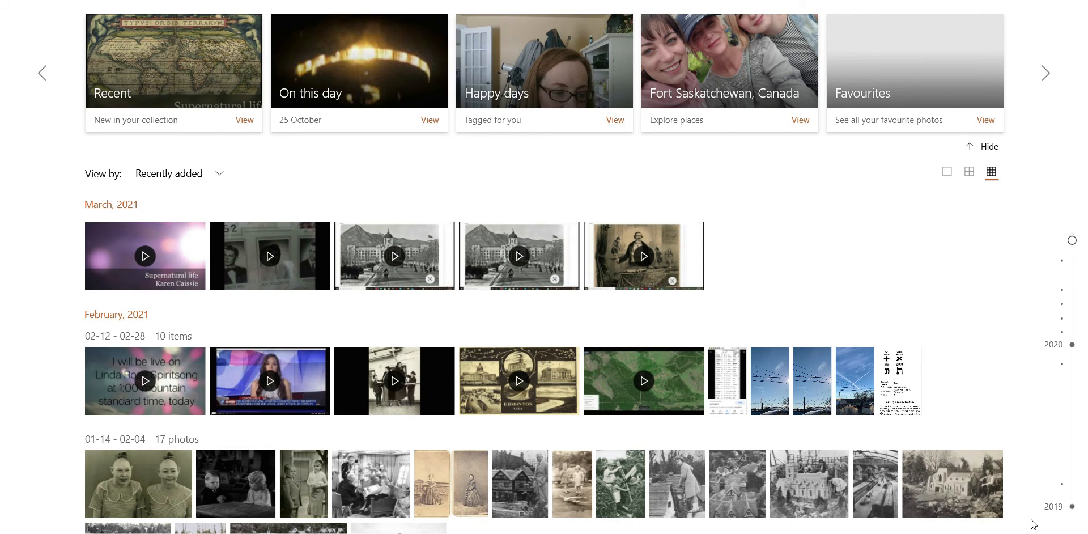
scroll(down, 3)
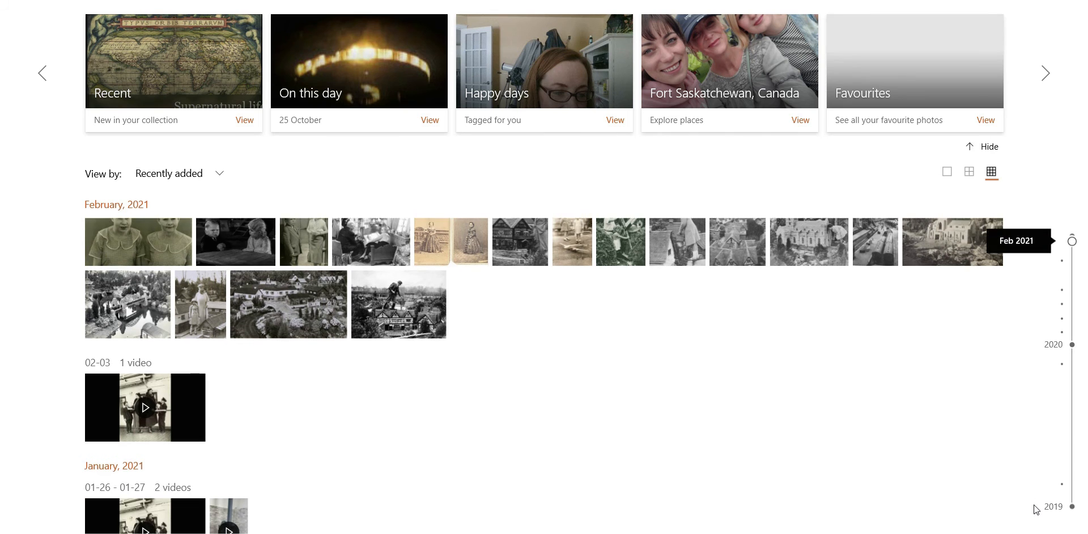
scroll(down, 3)
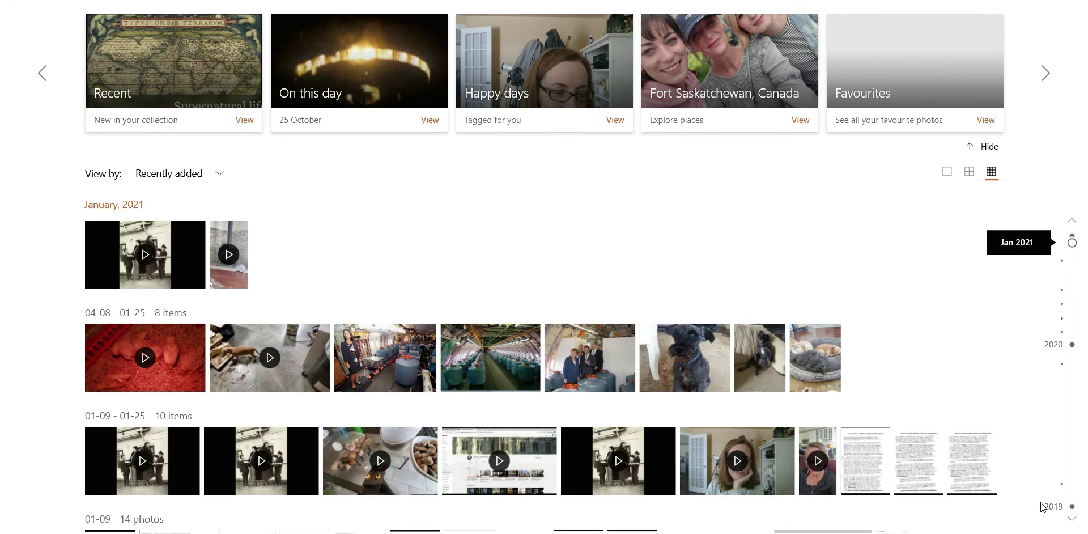
scroll(down, 3)
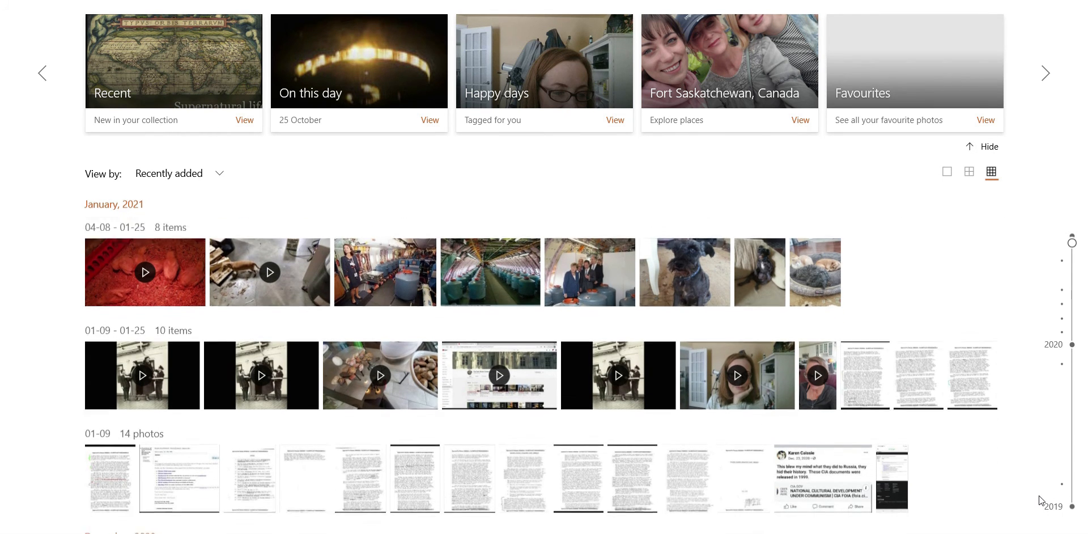
scroll(down, 3)
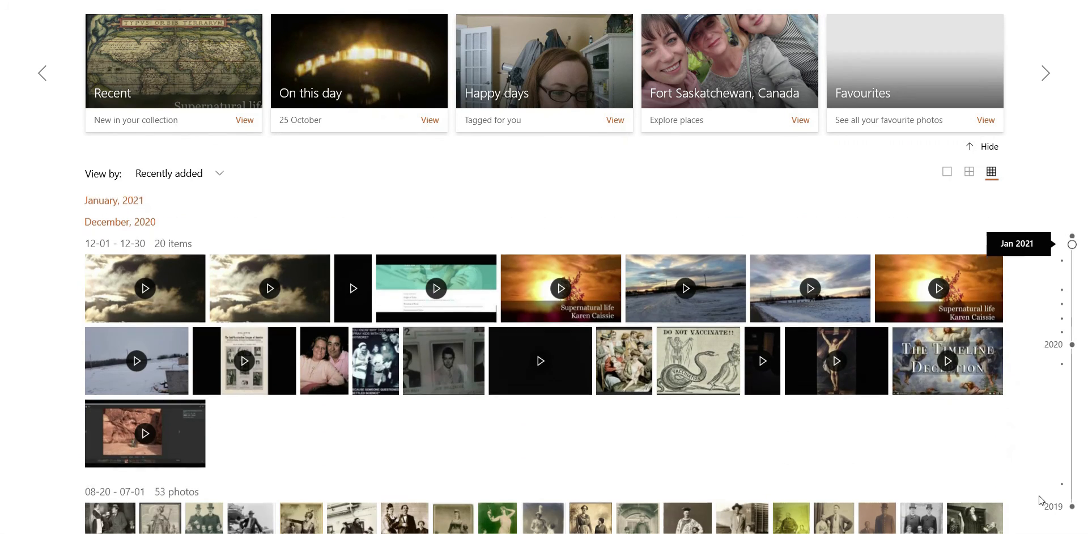